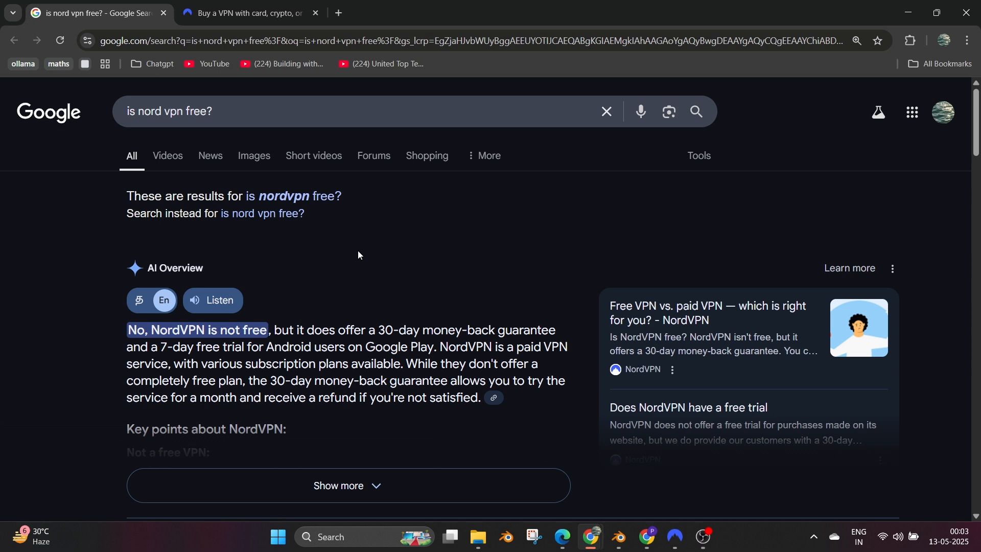
# Switch the NordVPN pricing page to 1-year plans, showing $4.89–$6.89/mo.
pyautogui.click(198, 176)
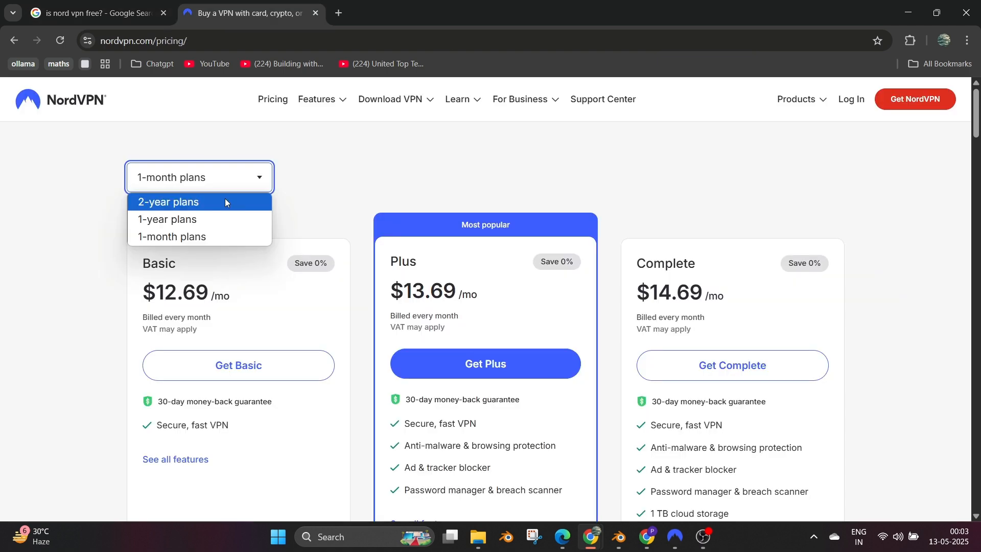
pyautogui.click(167, 219)
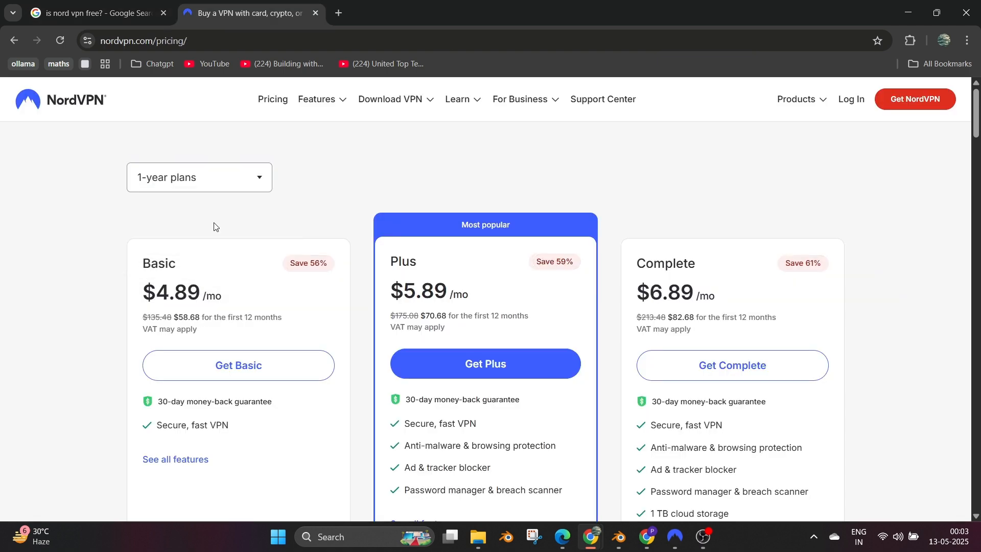
pyautogui.click(199, 177)
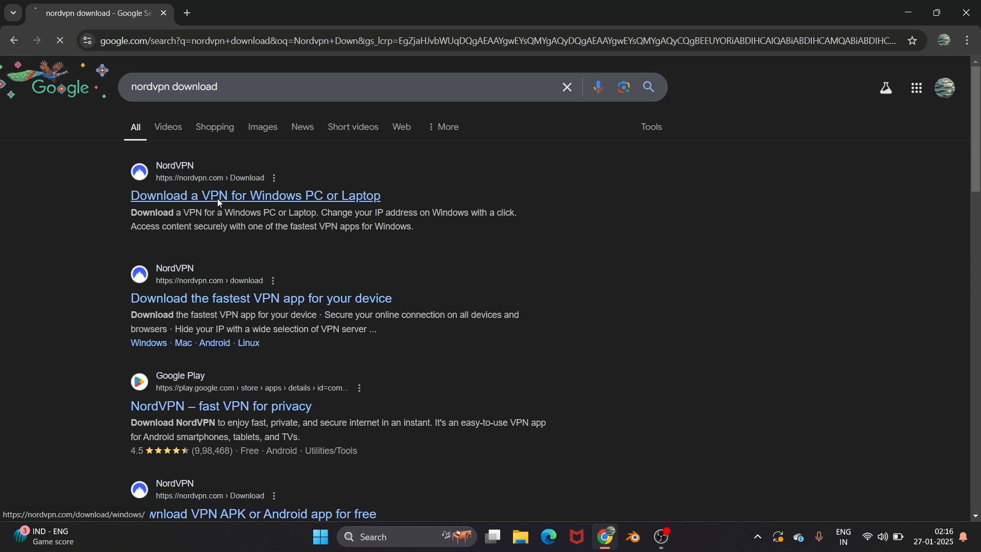
# Open the 'Download a VPN for Windows PC or Laptop' page and download the app.
pyautogui.click(254, 195)
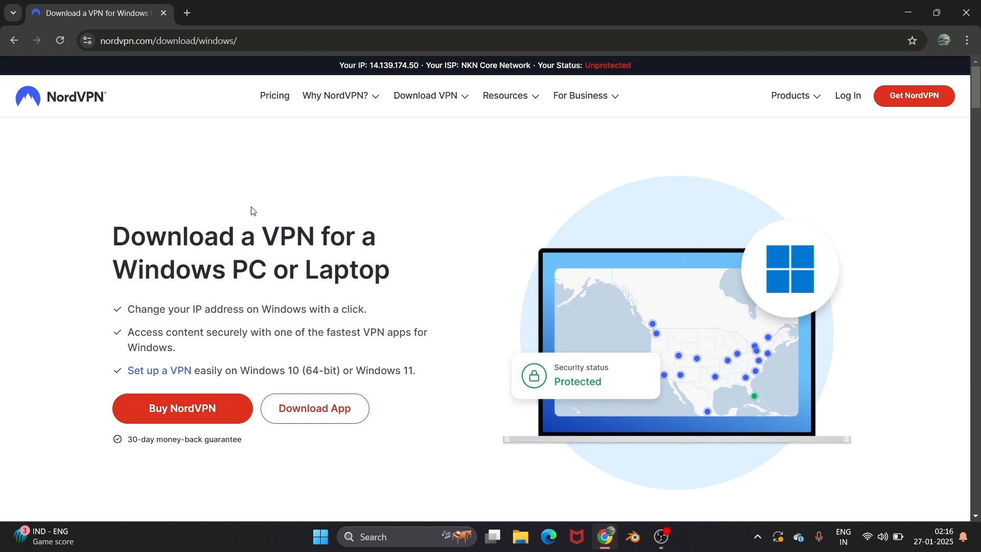
pyautogui.scroll(-3)
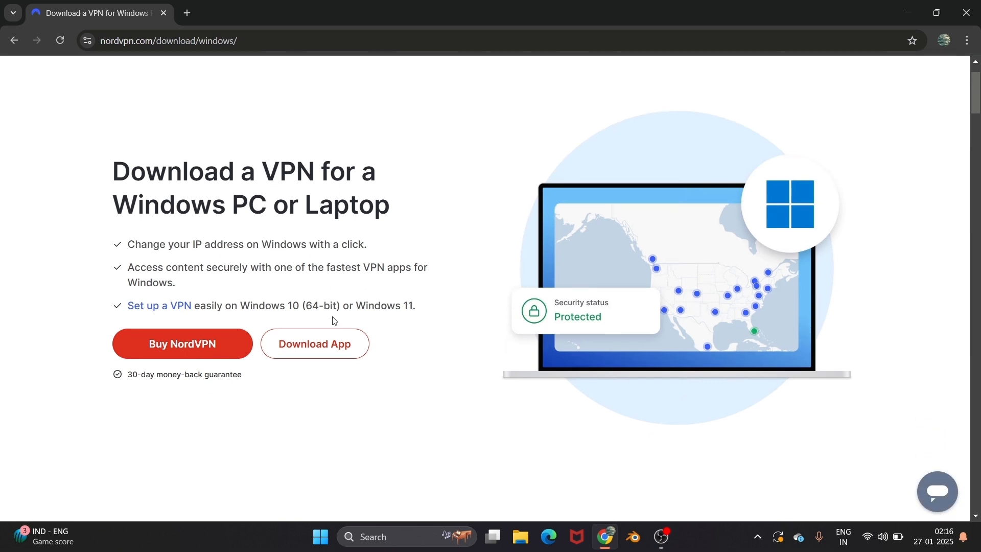
pyautogui.click(314, 344)
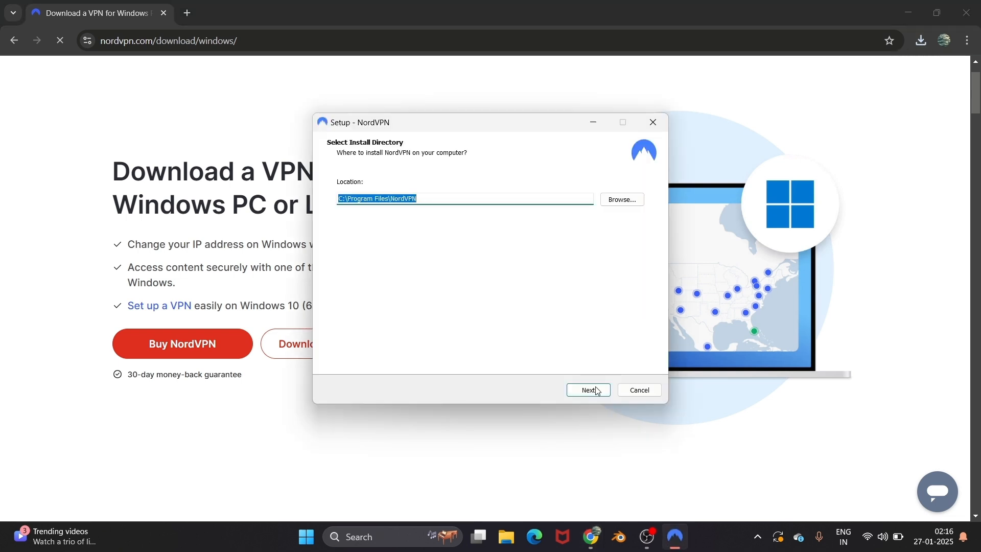
# Accept the default install directory and agree to install .NET 8.
pyautogui.click(587, 390)
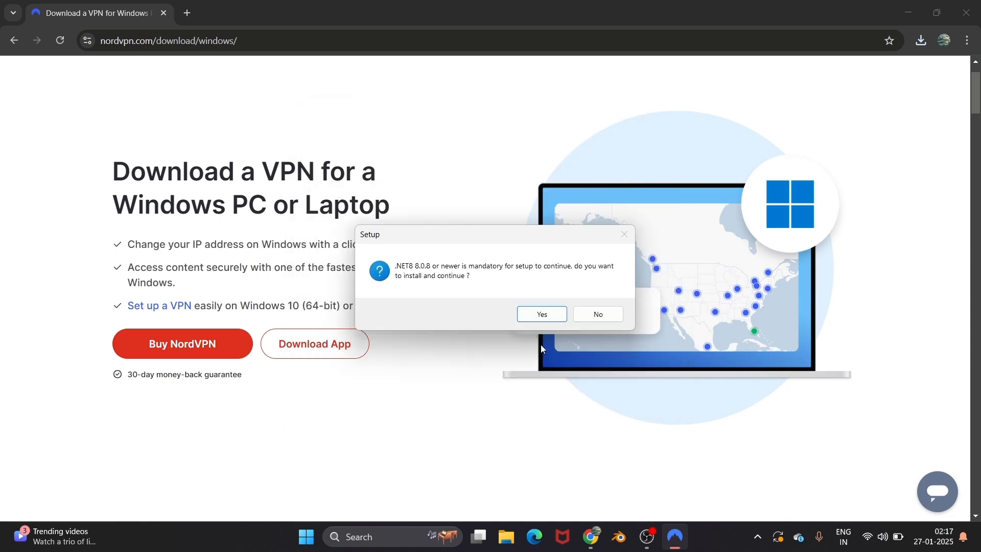
pyautogui.moveTo(533, 337)
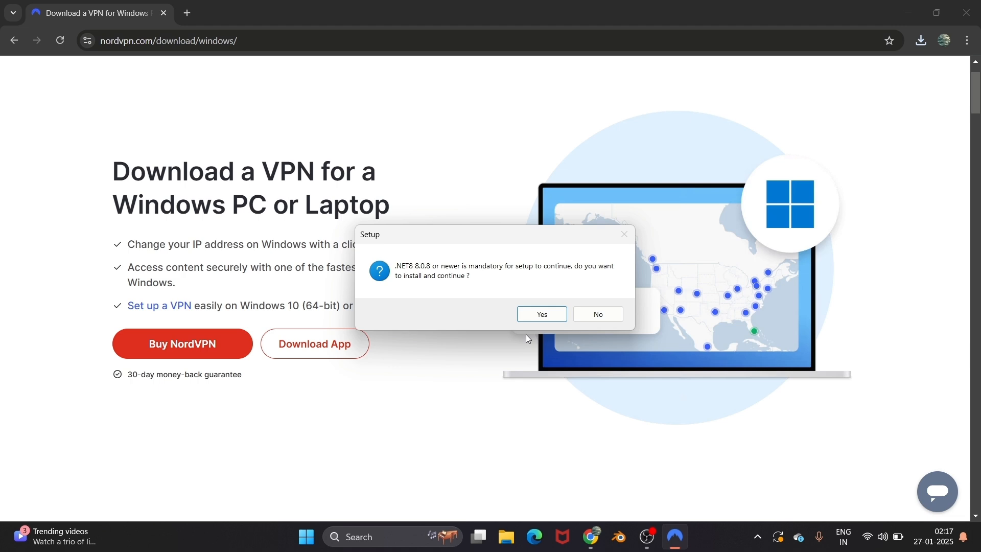
pyautogui.click(540, 314)
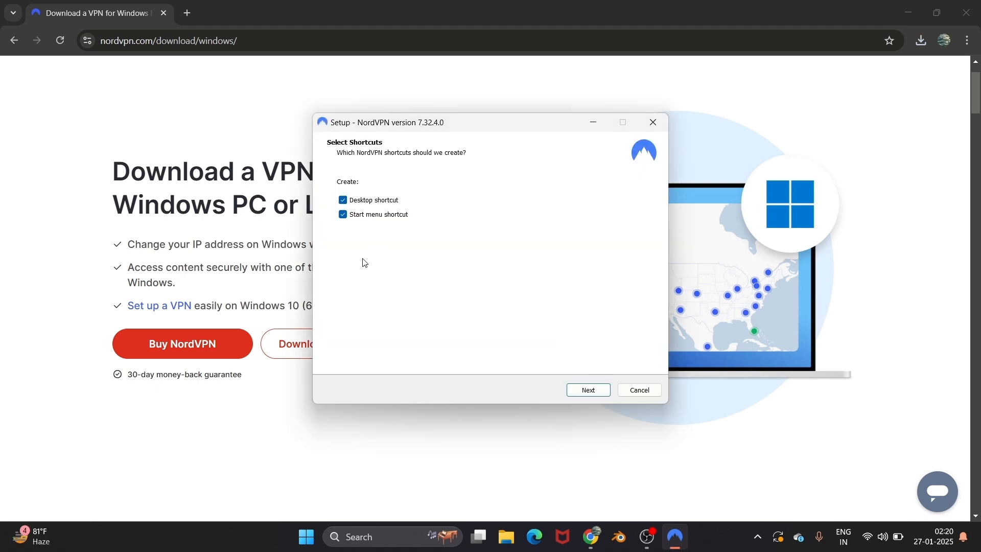
pyautogui.moveTo(333, 243)
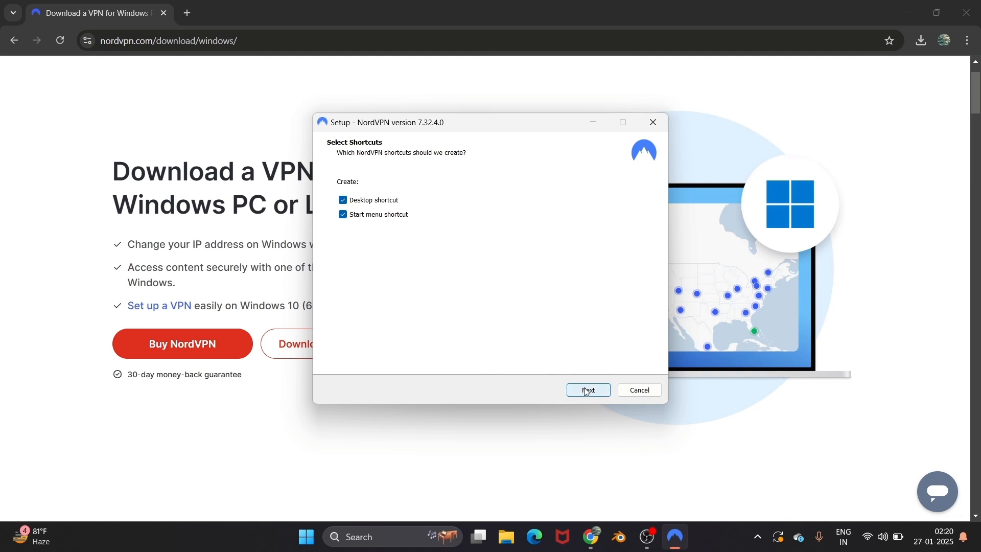
# Keep desktop and Start menu shortcuts, then install NordVPN and its components.
pyautogui.click(587, 390)
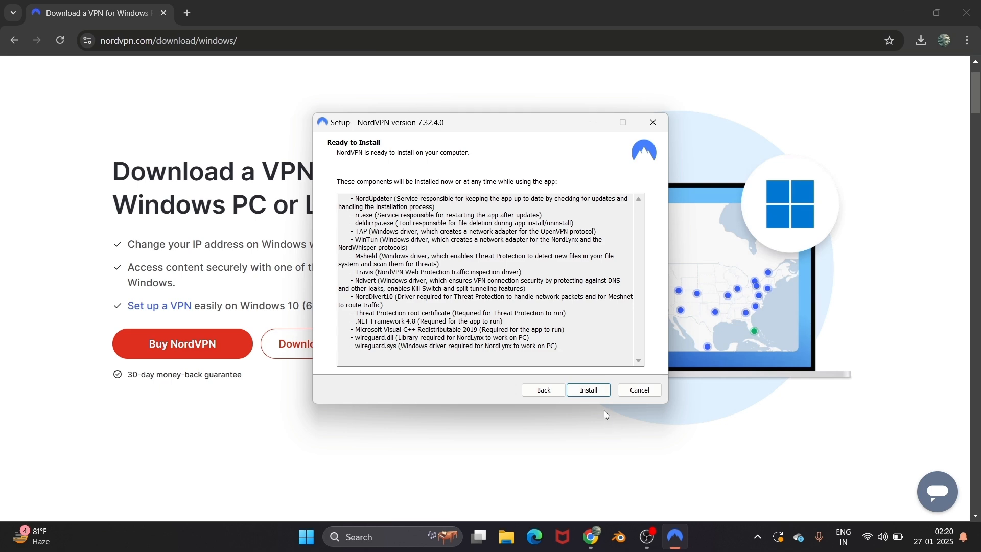
pyautogui.click(587, 390)
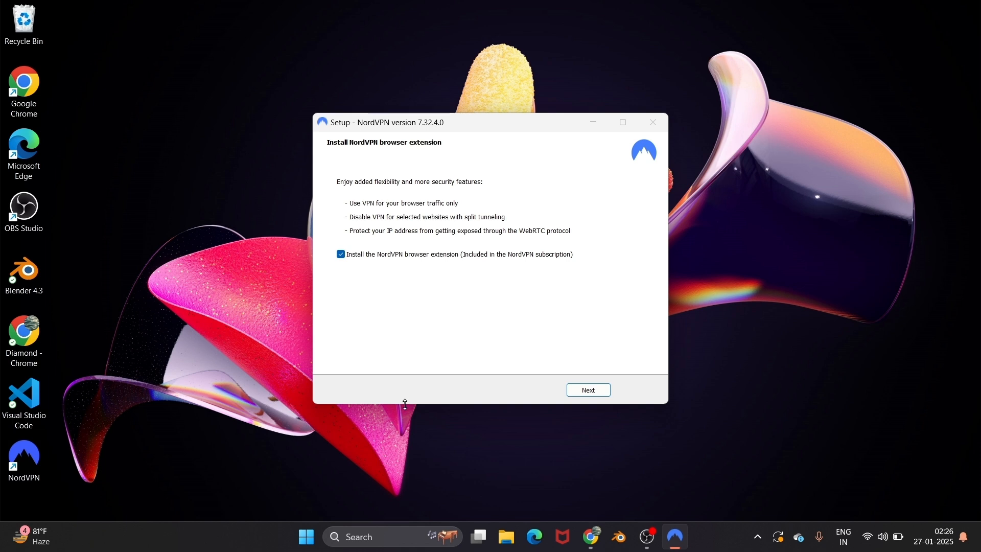
pyautogui.moveTo(599, 387)
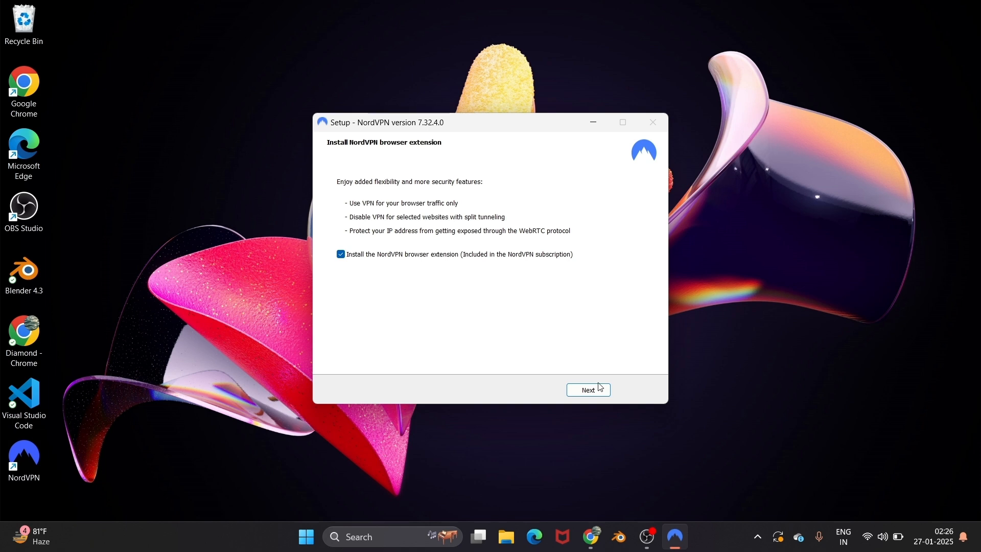
# Keep the browser extension option checked and continue to the installed-successfully page.
pyautogui.click(587, 389)
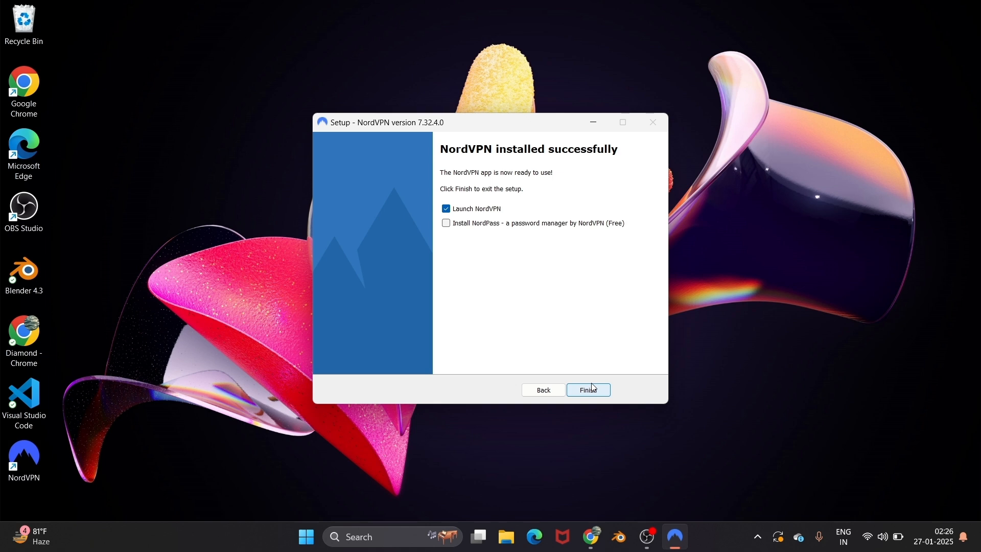
# Finish setup with 'Launch NordVPN' checked and reach the app's home dashboard.
pyautogui.click(587, 389)
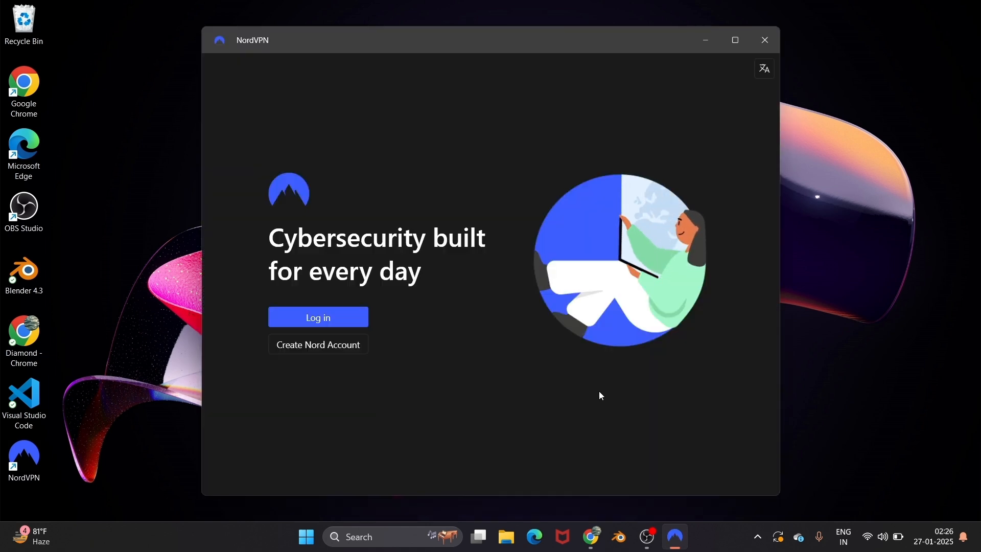
pyautogui.moveTo(259, 78)
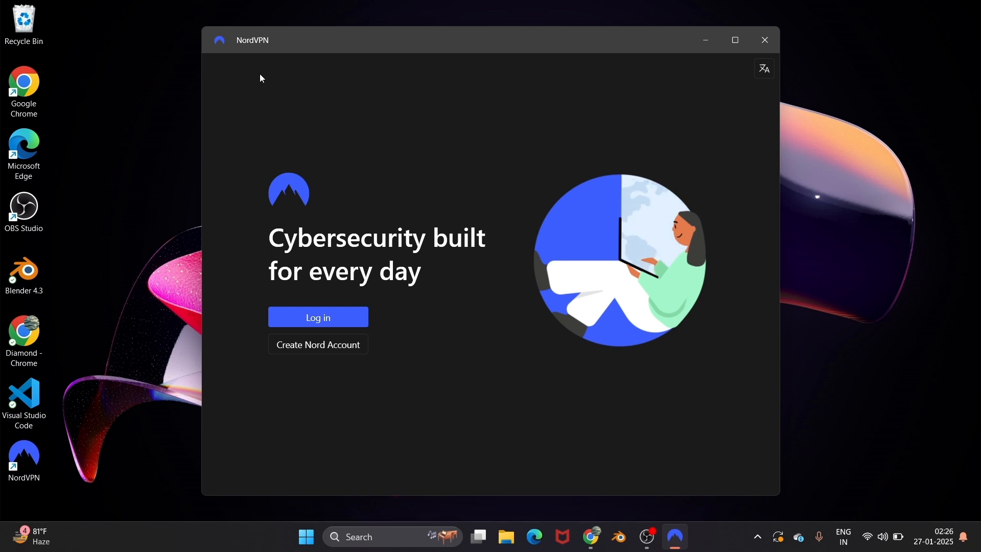
pyautogui.moveTo(437, 370)
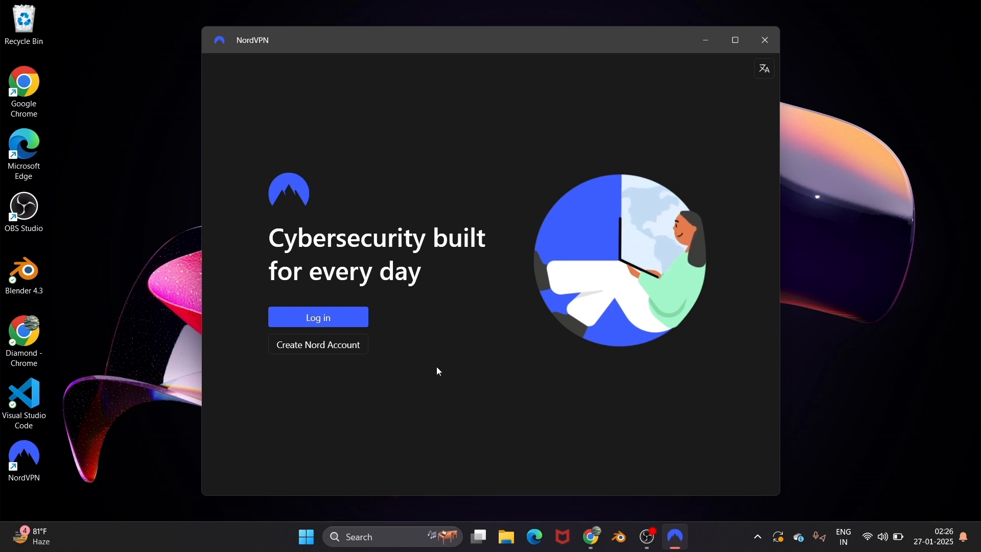
pyautogui.moveTo(127, 410)
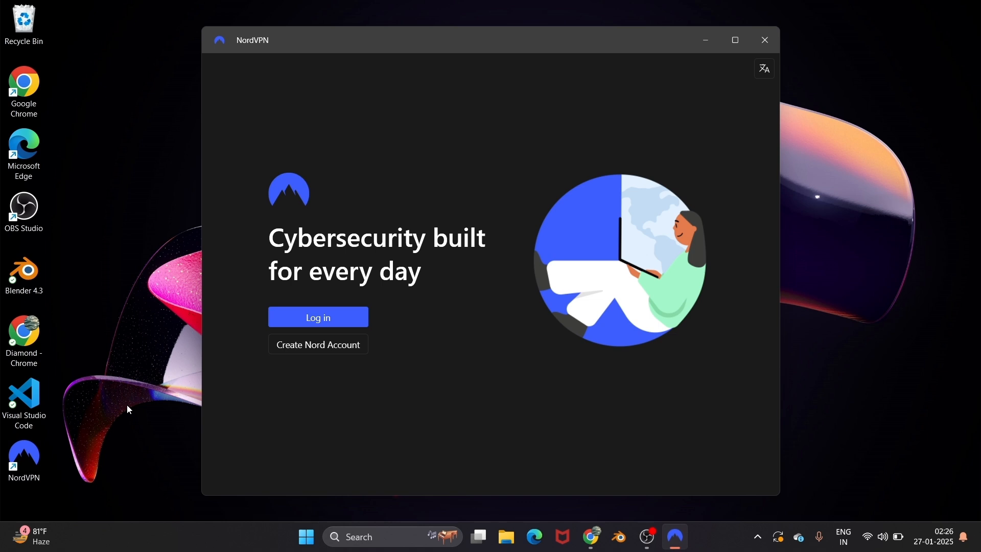
pyautogui.click(317, 318)
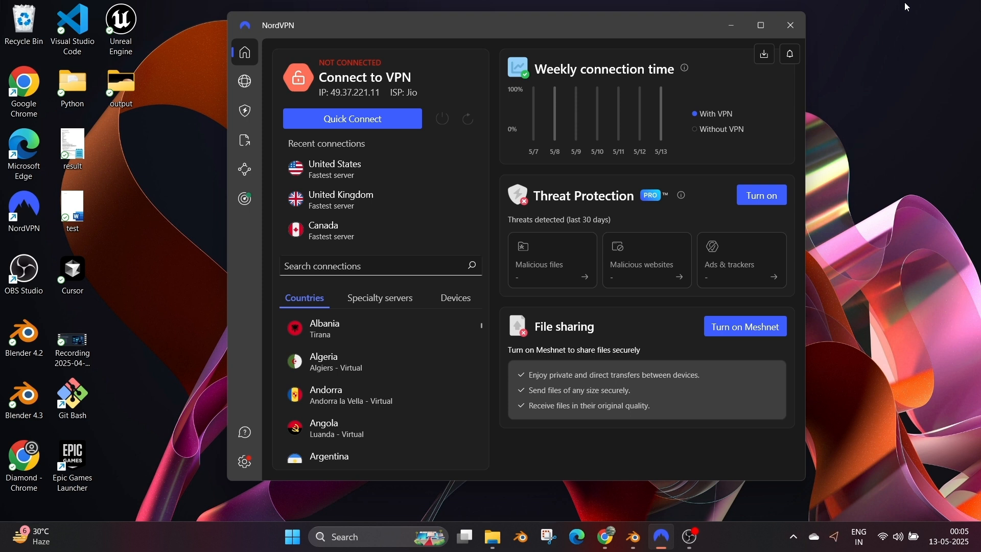
pyautogui.moveTo(325, 376)
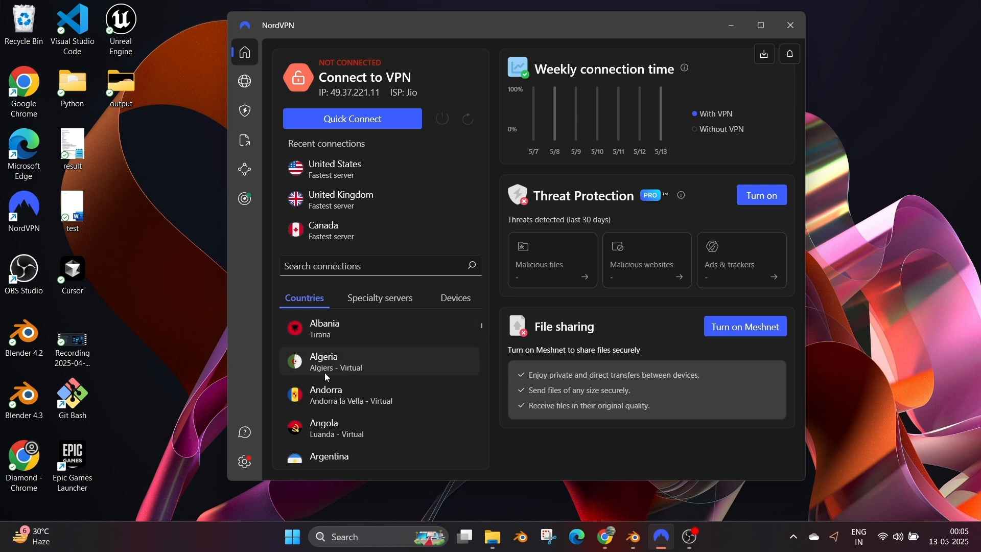
# Scroll the Countries list past Bulgaria and Cayman Islands, then focus the search box.
pyautogui.scroll(-3)
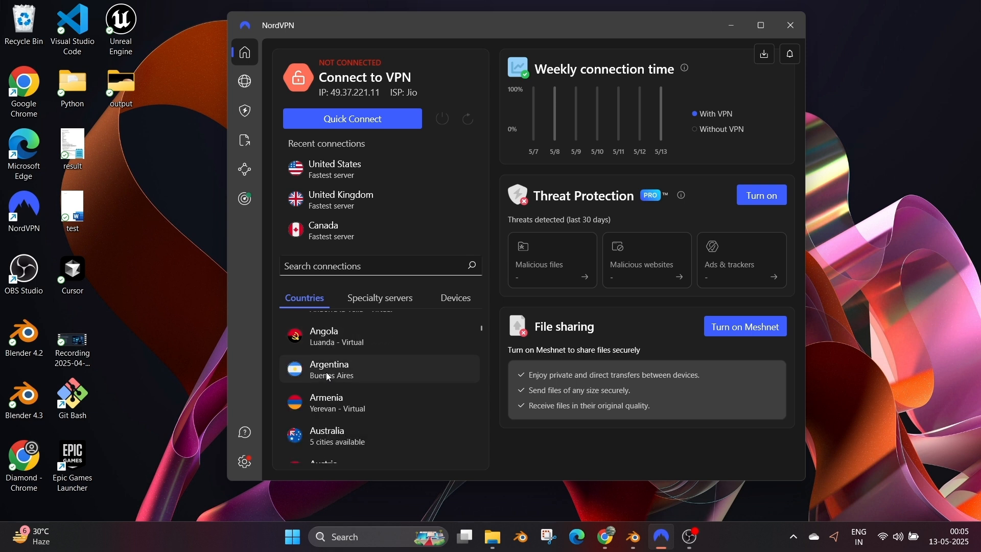
pyautogui.scroll(-3)
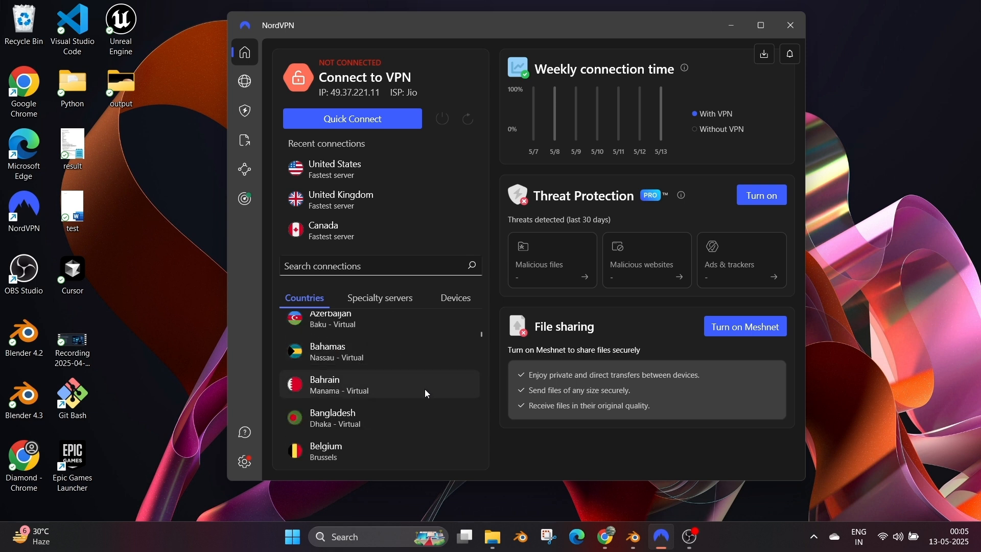
pyautogui.scroll(-3)
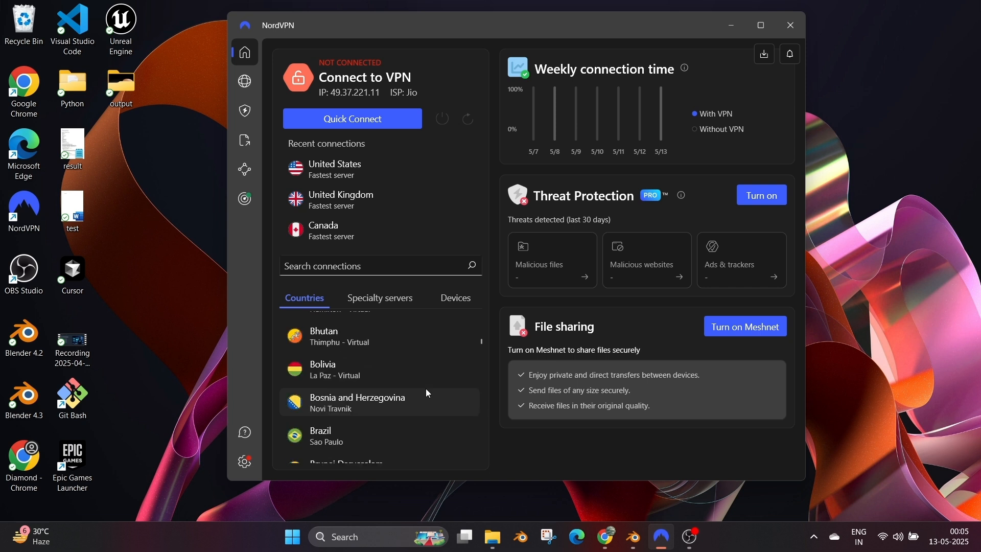
pyautogui.scroll(-3)
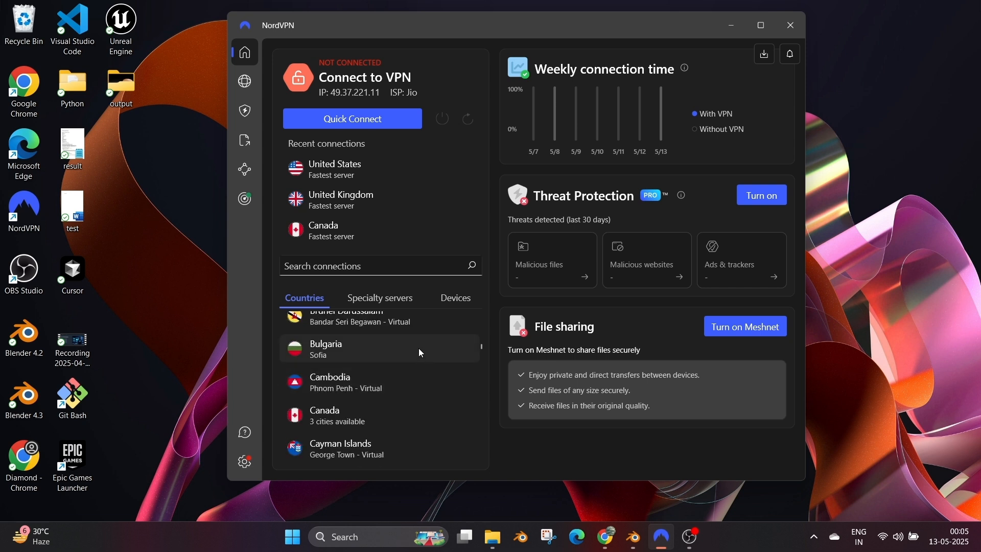
pyautogui.click(380, 265)
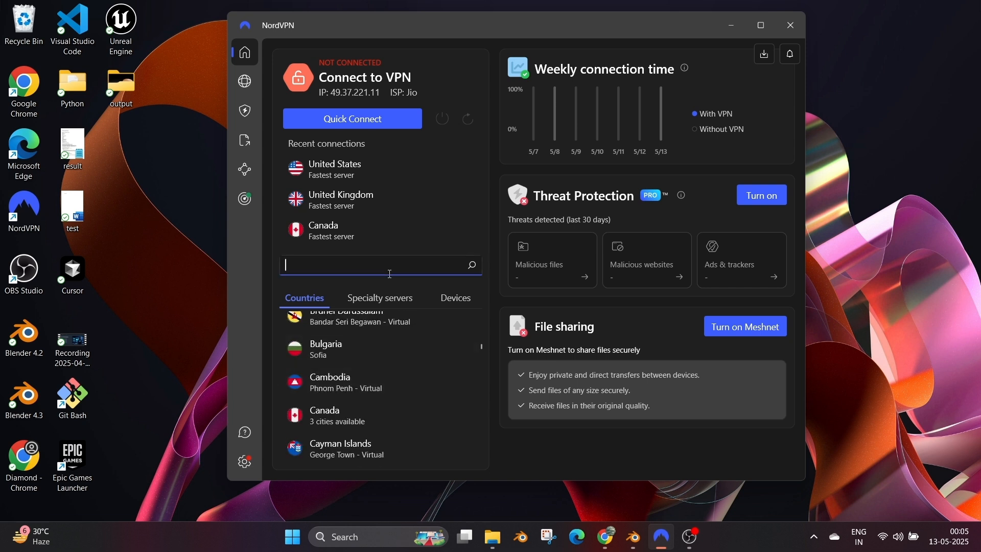
# Search 'mala' and connect to Malaysia, landing on server Malaysia #56.
pyautogui.write('mala')
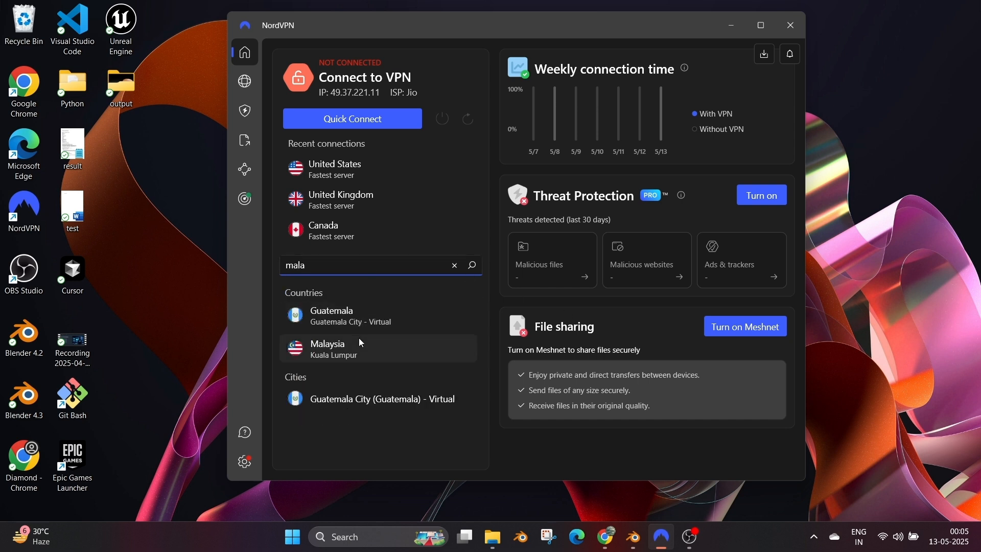
pyautogui.click(326, 349)
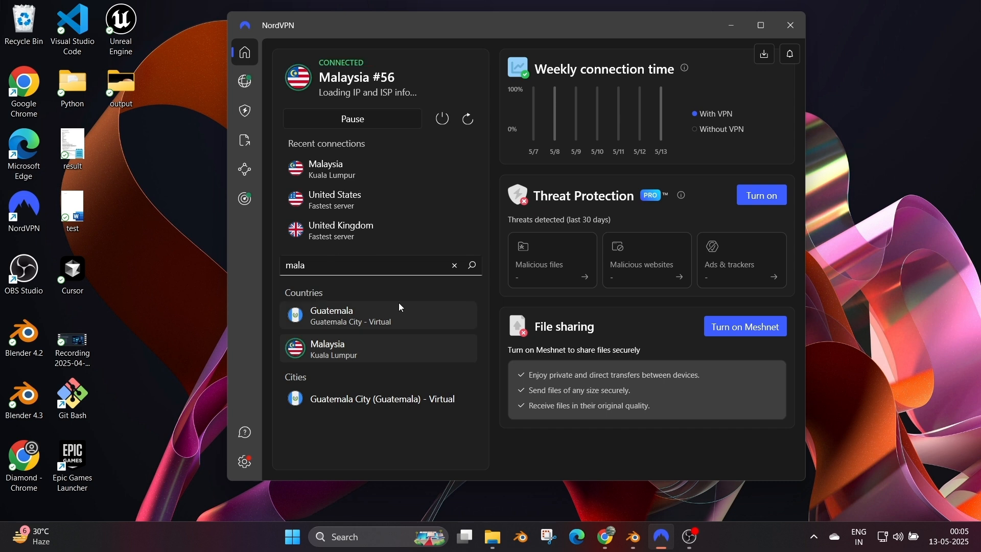